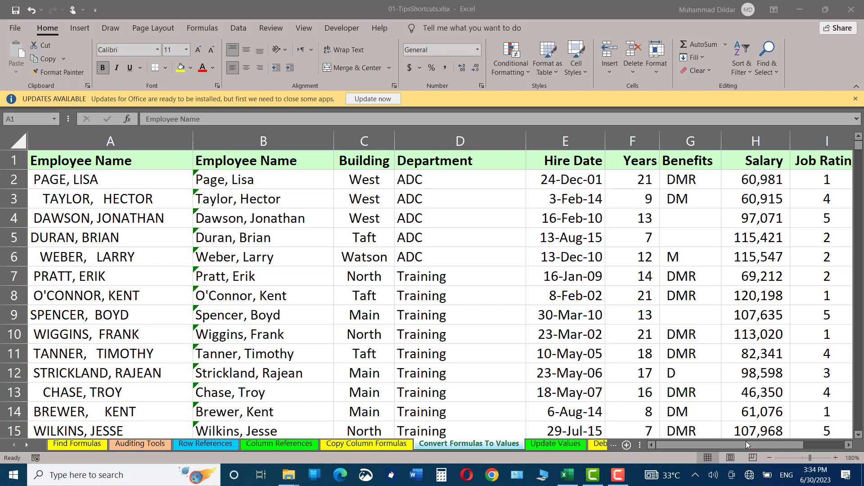
Scroll down and across the employee table to see the header row disappear.
{"action": "scroll", "scroll_direction": "down", "scroll_amount": 3}
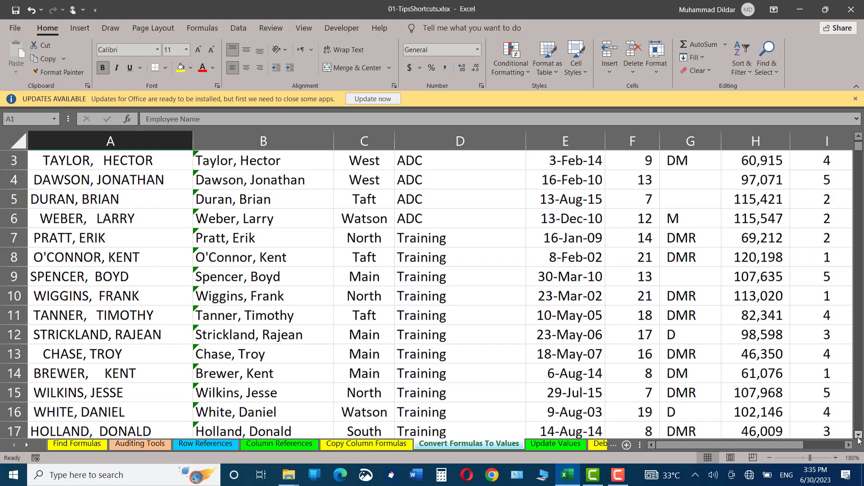
{"action": "scroll", "scroll_direction": "down", "scroll_amount": 3}
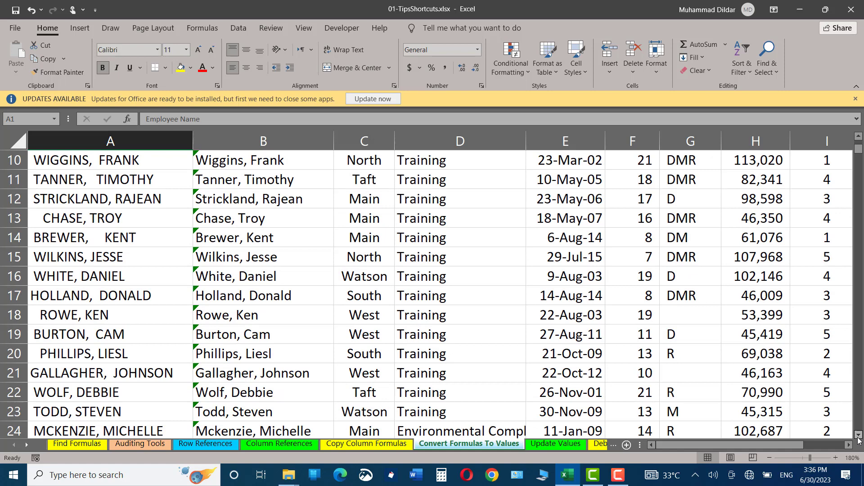
{"action": "scroll", "scroll_direction": "down", "scroll_amount": 3}
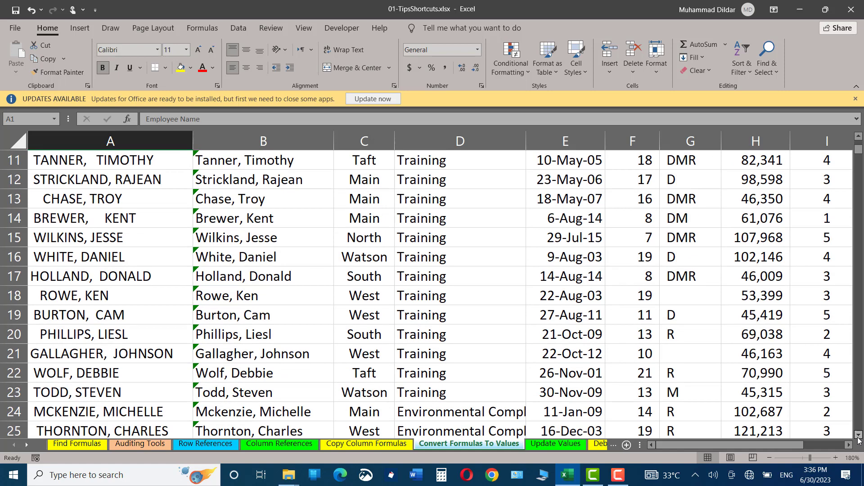
{"action": "mouse_move", "coordinate": [429, 213]}
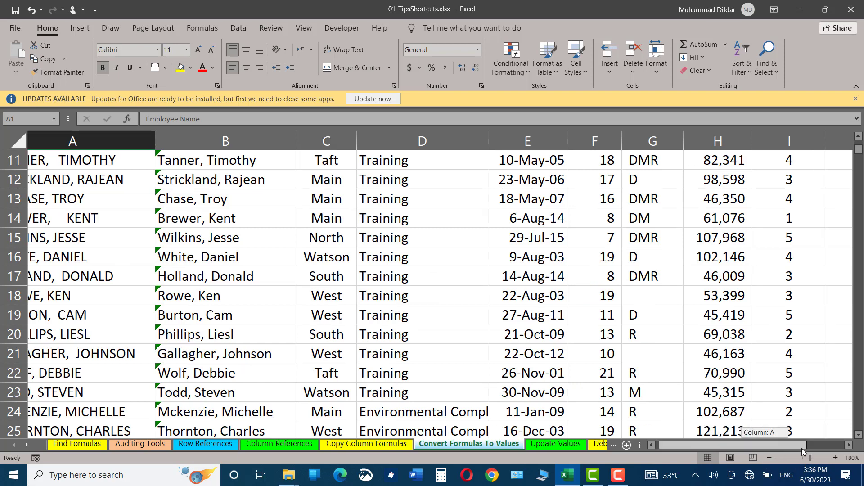
{"action": "scroll", "scroll_direction": "right", "scroll_amount": 3}
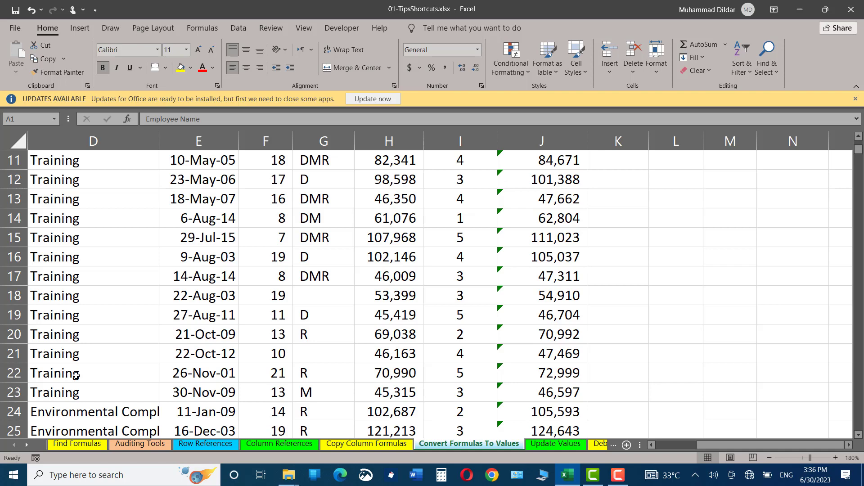
{"action": "scroll", "scroll_direction": "up", "scroll_amount": 3}
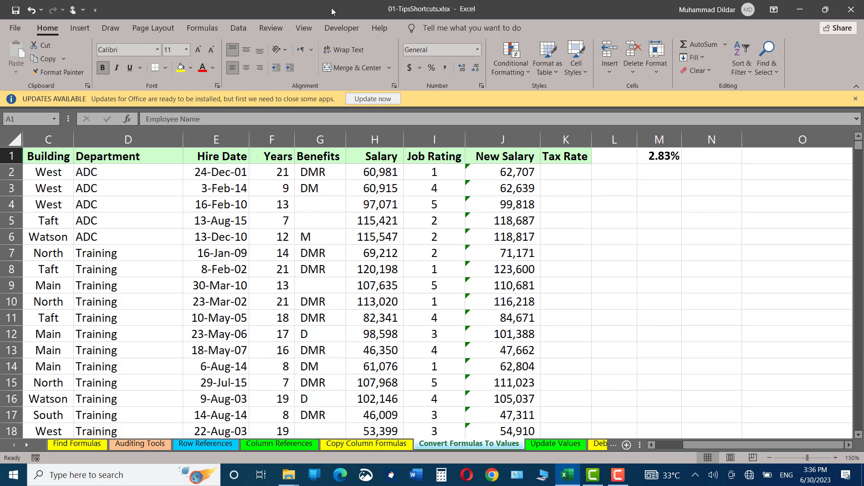
Freeze the top row from the View ribbon and scroll down to row 185 to verify.
{"action": "left_click", "coordinate": [302, 28]}
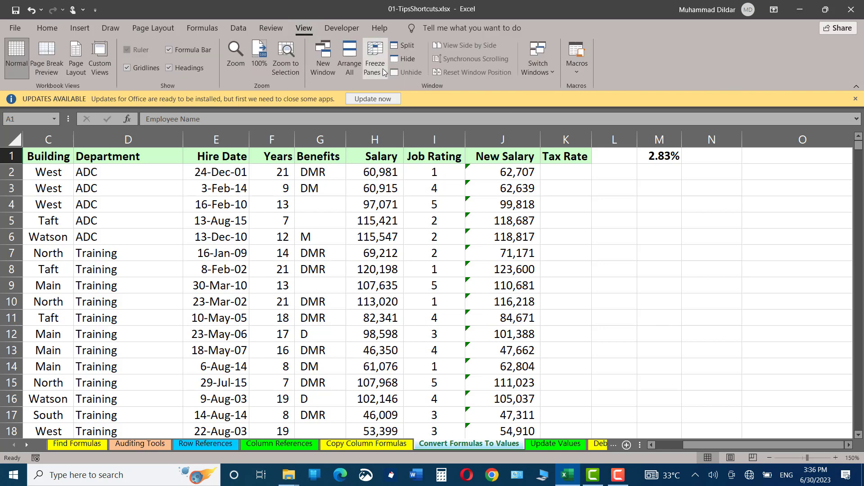
{"action": "left_click", "coordinate": [374, 57]}
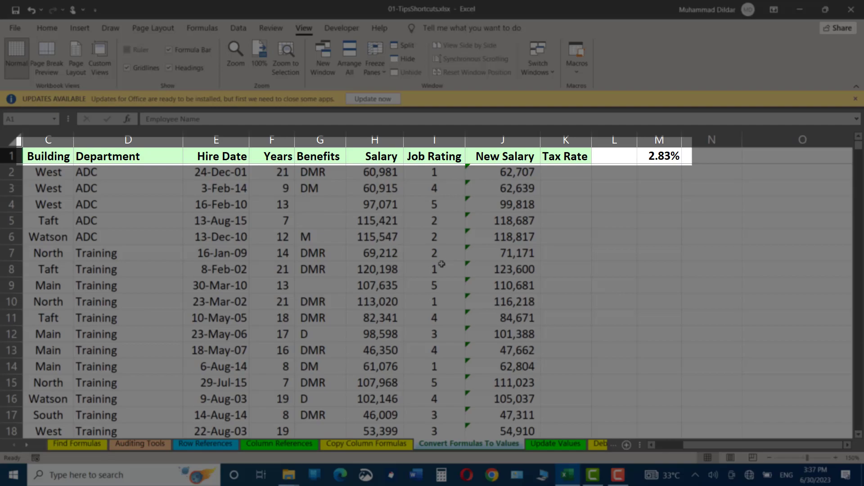
{"action": "scroll", "scroll_direction": "down", "scroll_amount": 3}
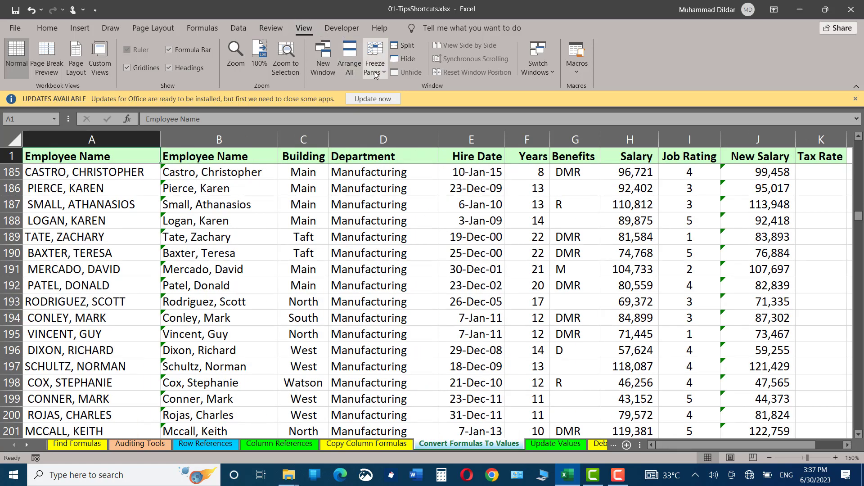
Unfreeze the panes so the sheet scrolls freely, leaving the Freeze Panes options shown.
{"action": "left_click", "coordinate": [374, 57]}
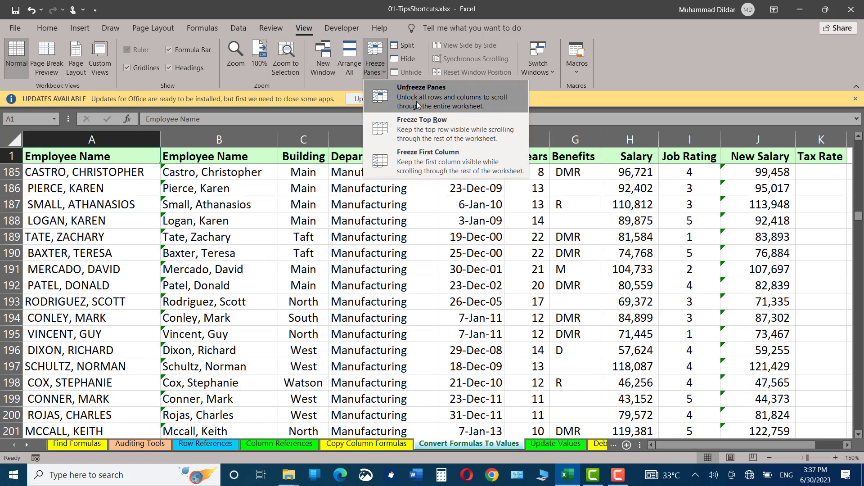
{"action": "left_click", "coordinate": [421, 87]}
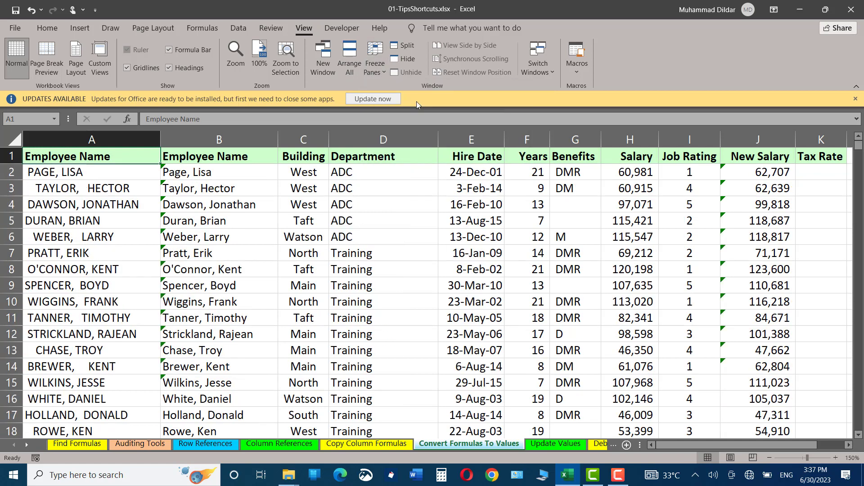
{"action": "left_click", "coordinate": [374, 57]}
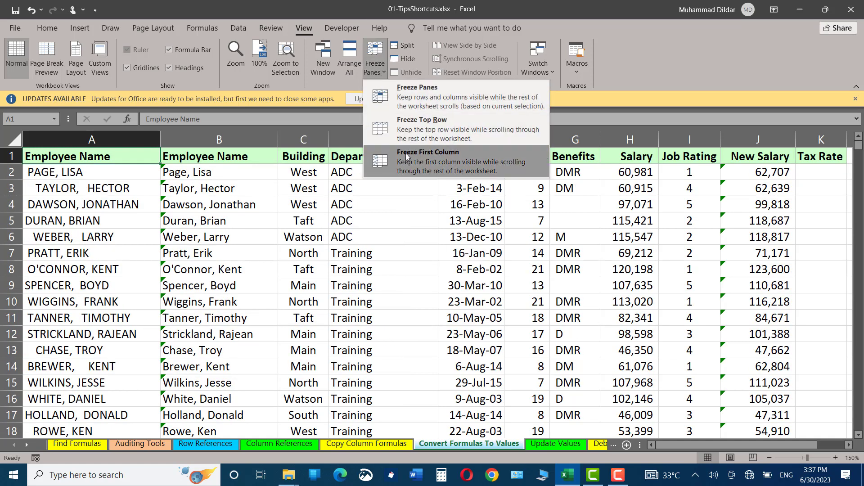
{"action": "mouse_move", "coordinate": [423, 163]}
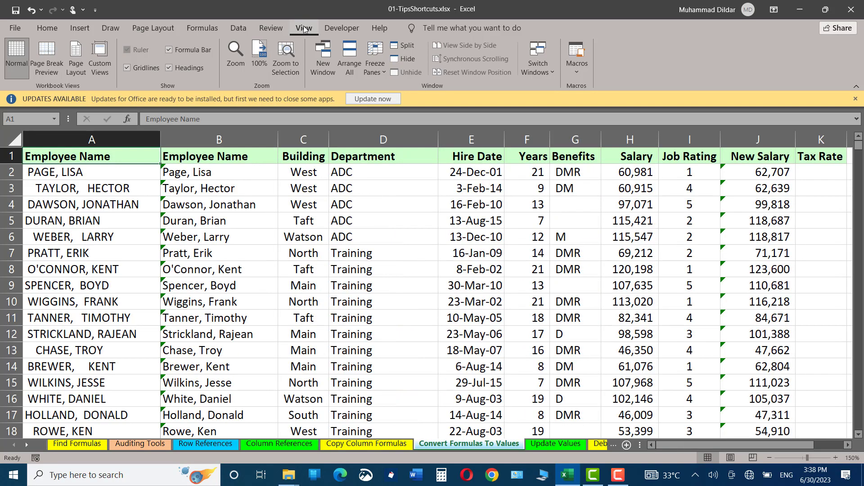
{"action": "left_click", "coordinate": [374, 55]}
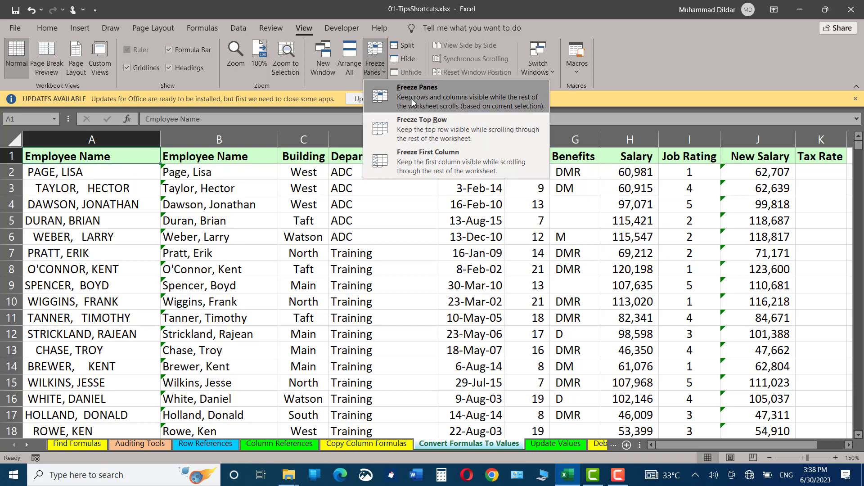
{"action": "mouse_move", "coordinate": [194, 195]}
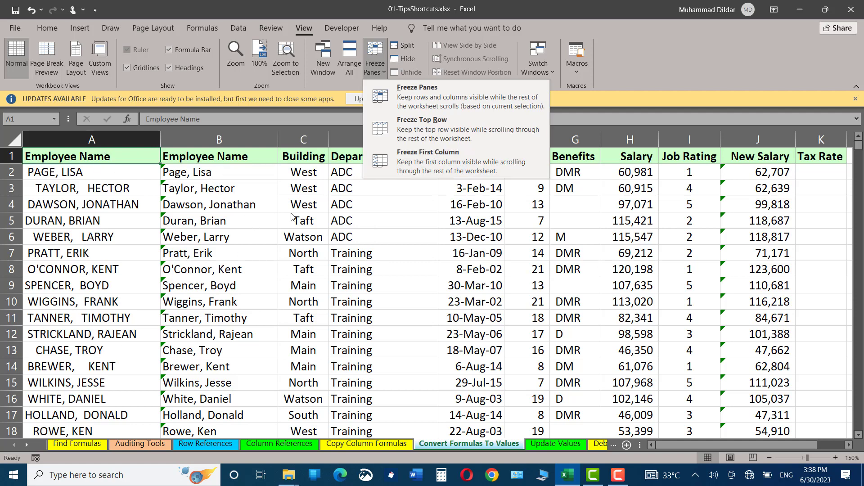
{"action": "mouse_move", "coordinate": [229, 204]}
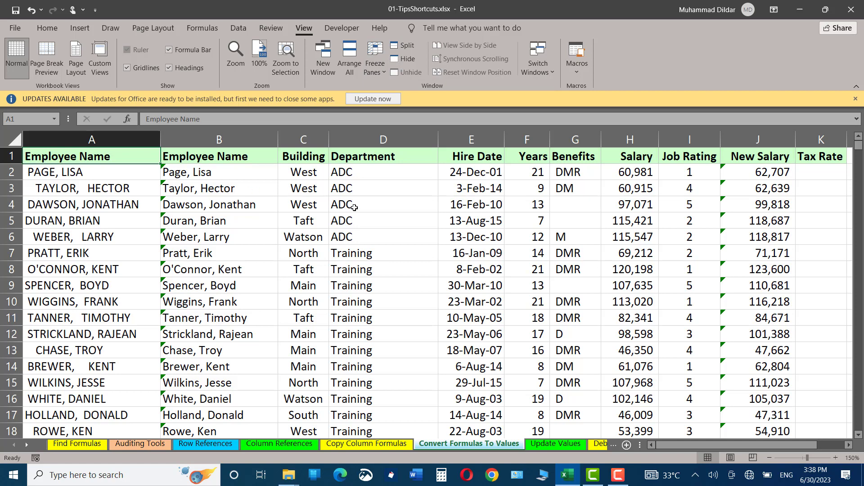
{"action": "left_click", "coordinate": [383, 204]}
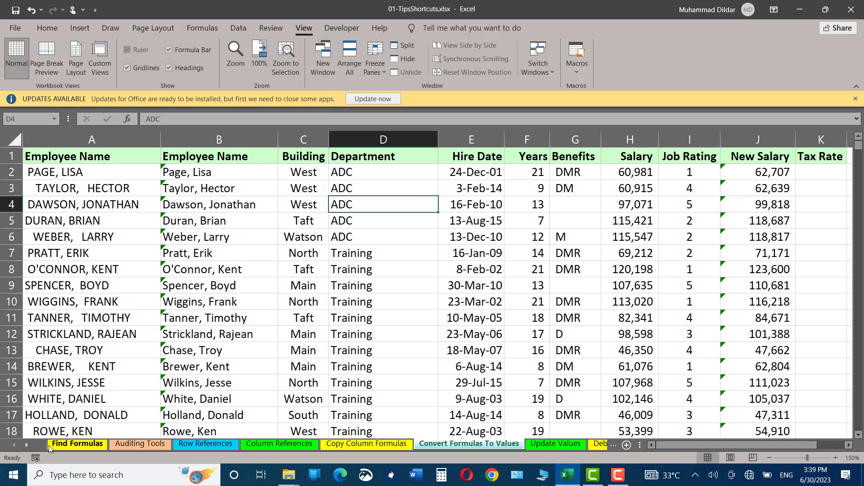
Freeze panes at cell B2 and scroll down and across to confirm row and column stay.
{"action": "left_click", "coordinate": [218, 172]}
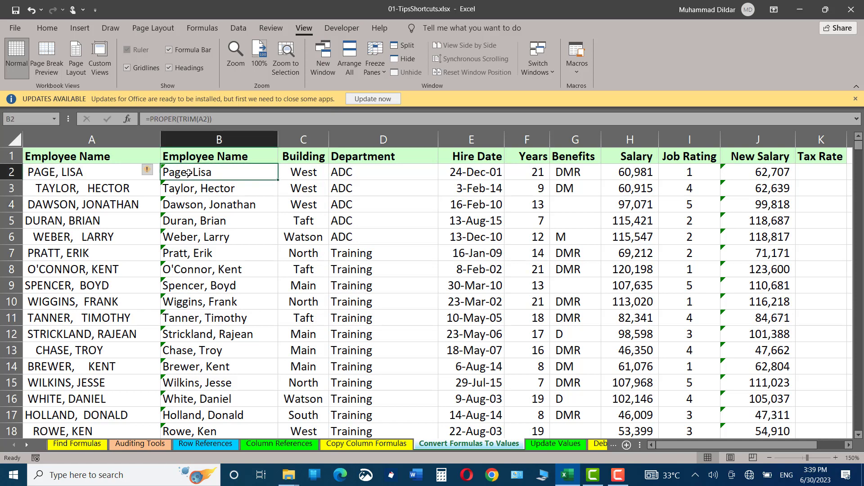
{"action": "left_click", "coordinate": [374, 56]}
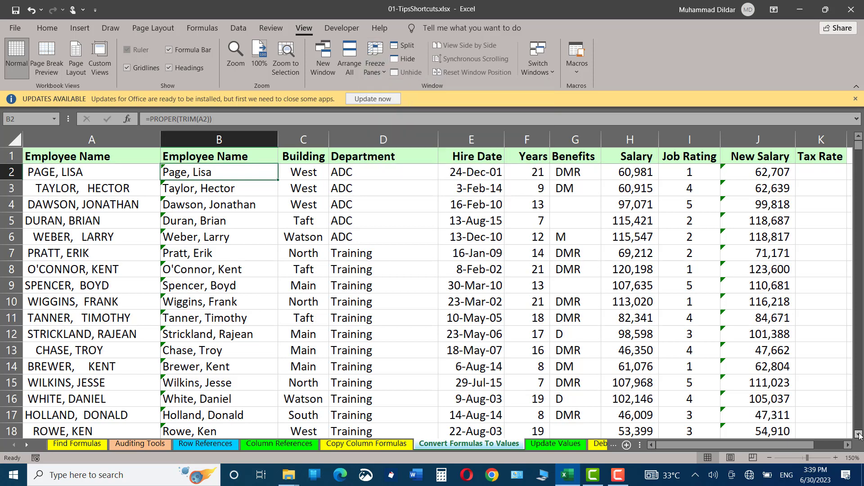
{"action": "scroll", "scroll_direction": "down", "scroll_amount": 3}
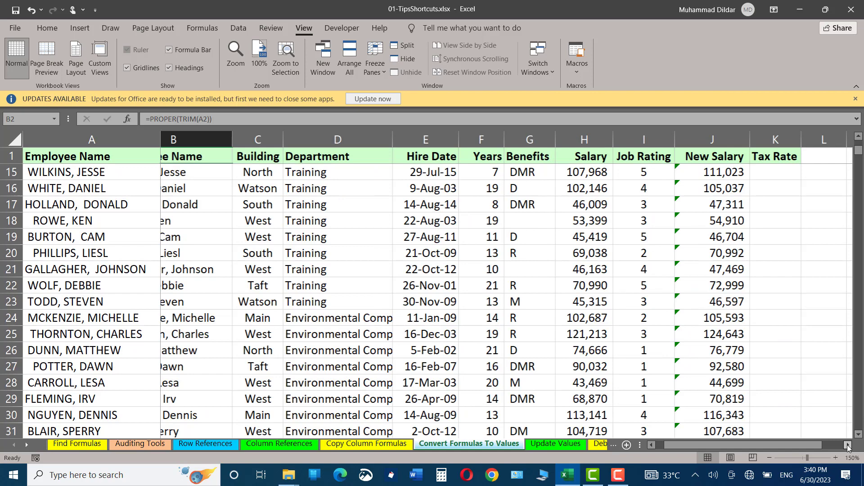
{"action": "scroll", "scroll_direction": "right", "scroll_amount": 3}
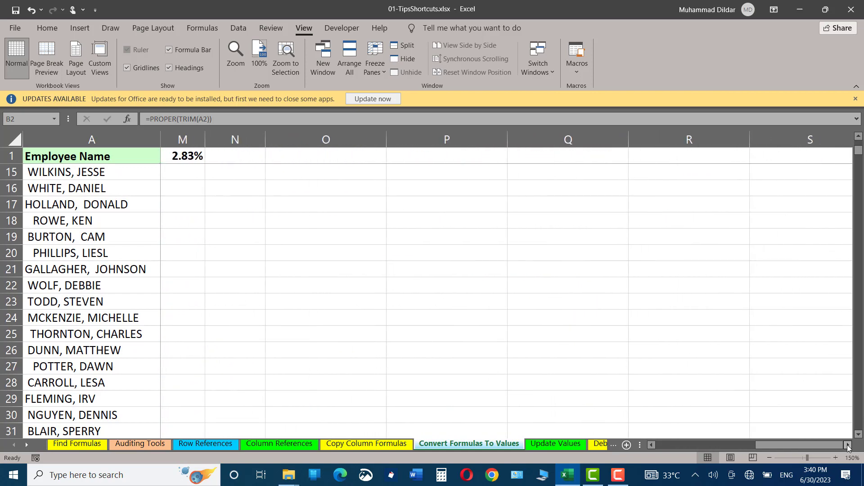
{"action": "scroll", "scroll_direction": "left", "scroll_amount": 3}
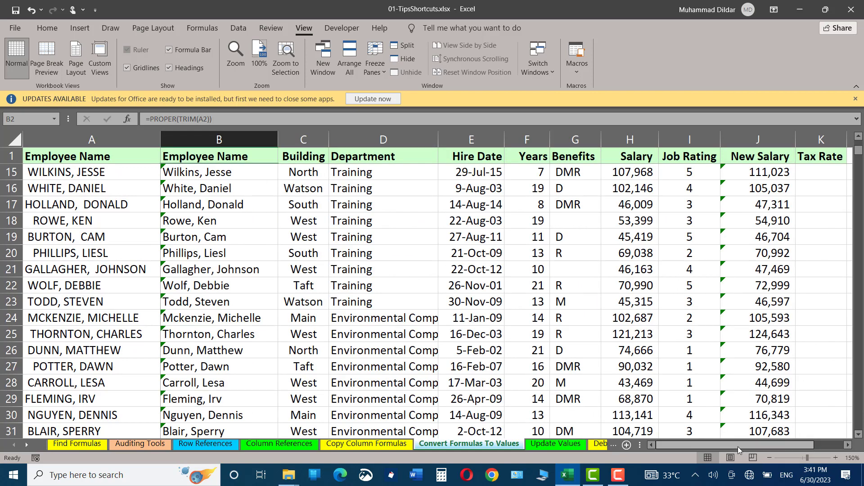